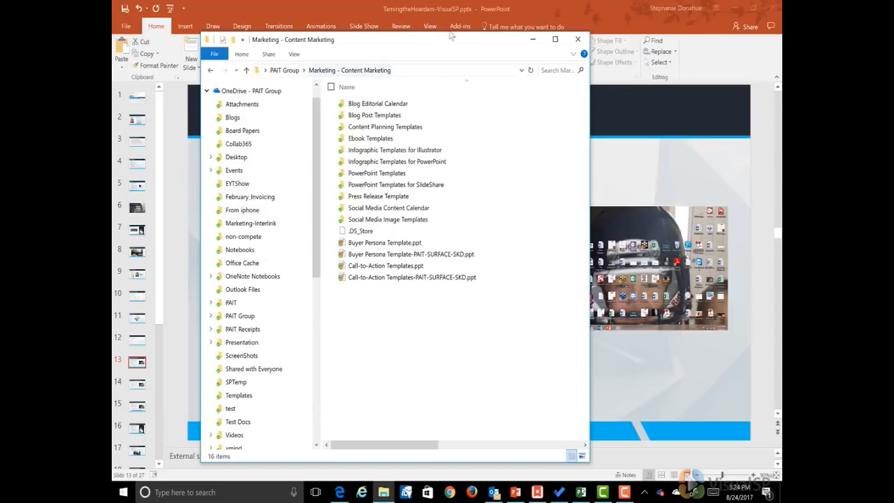
pyautogui.click(577, 39)
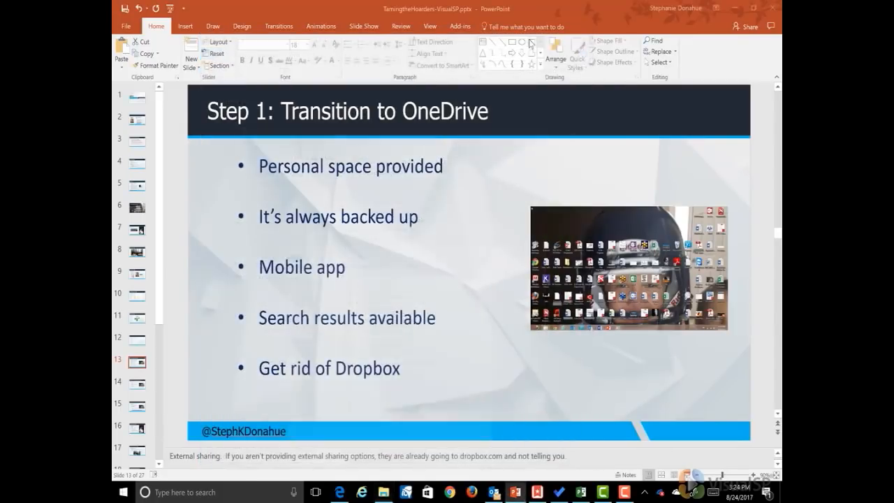
pyautogui.moveTo(687, 477)
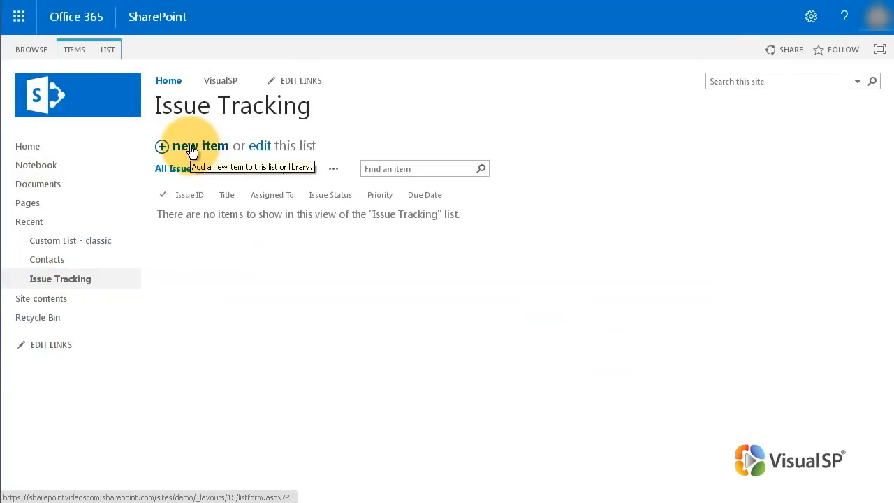
# Open a new Issue Tracking item, then run the VisualSP walkthrough through two fields to Done
pyautogui.click(200, 146)
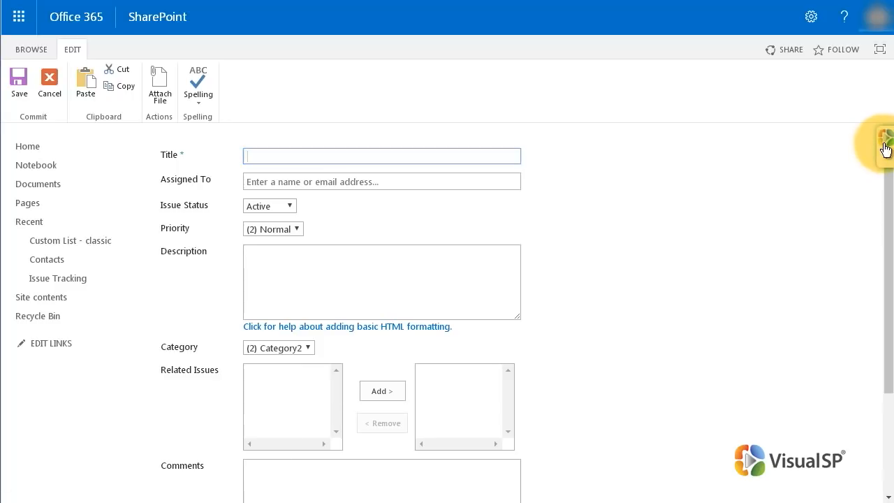
pyautogui.click(887, 143)
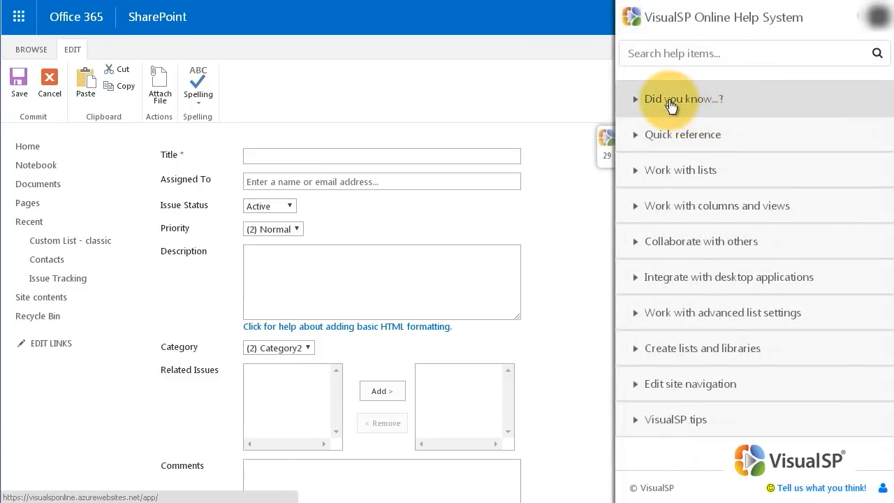
pyautogui.click(681, 98)
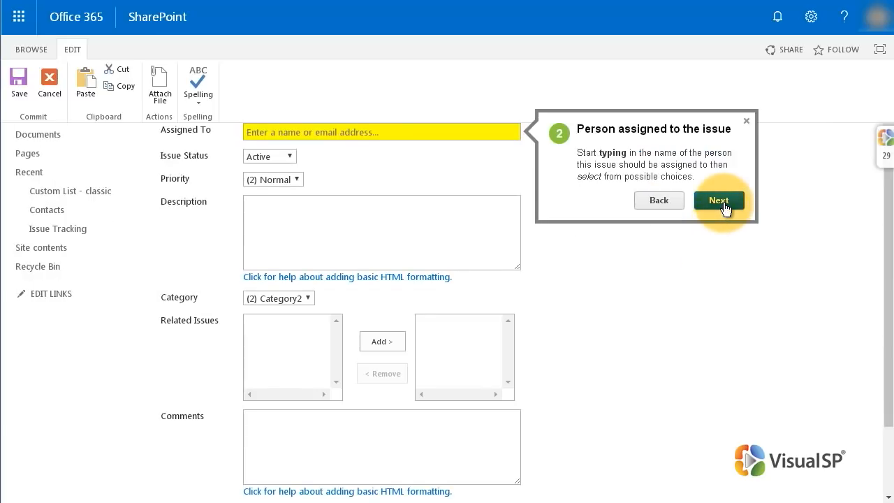
pyautogui.click(718, 201)
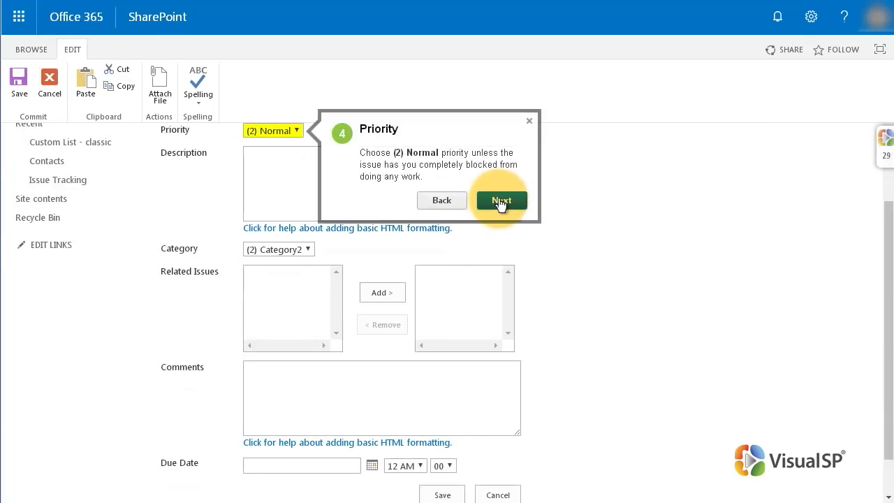
pyautogui.click(500, 201)
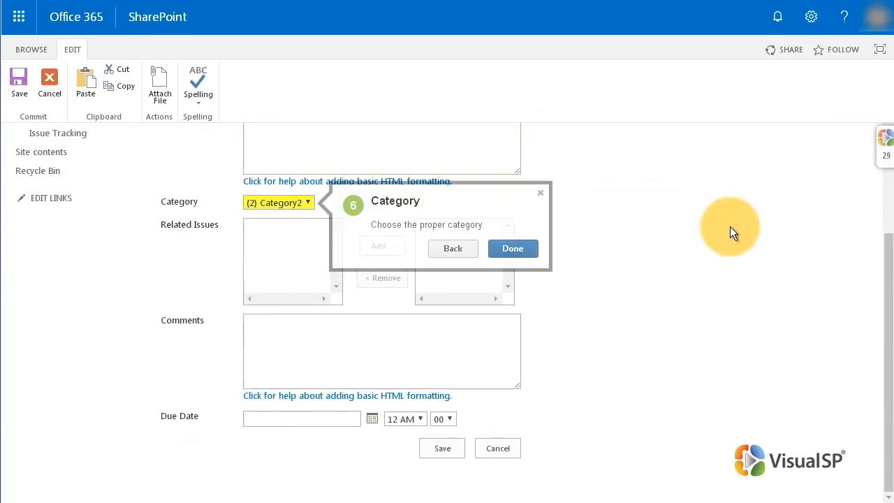
pyautogui.click(511, 248)
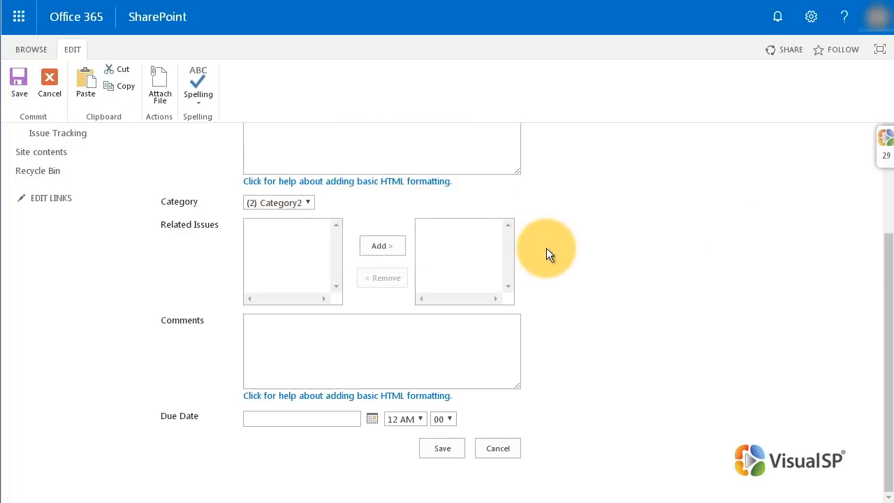